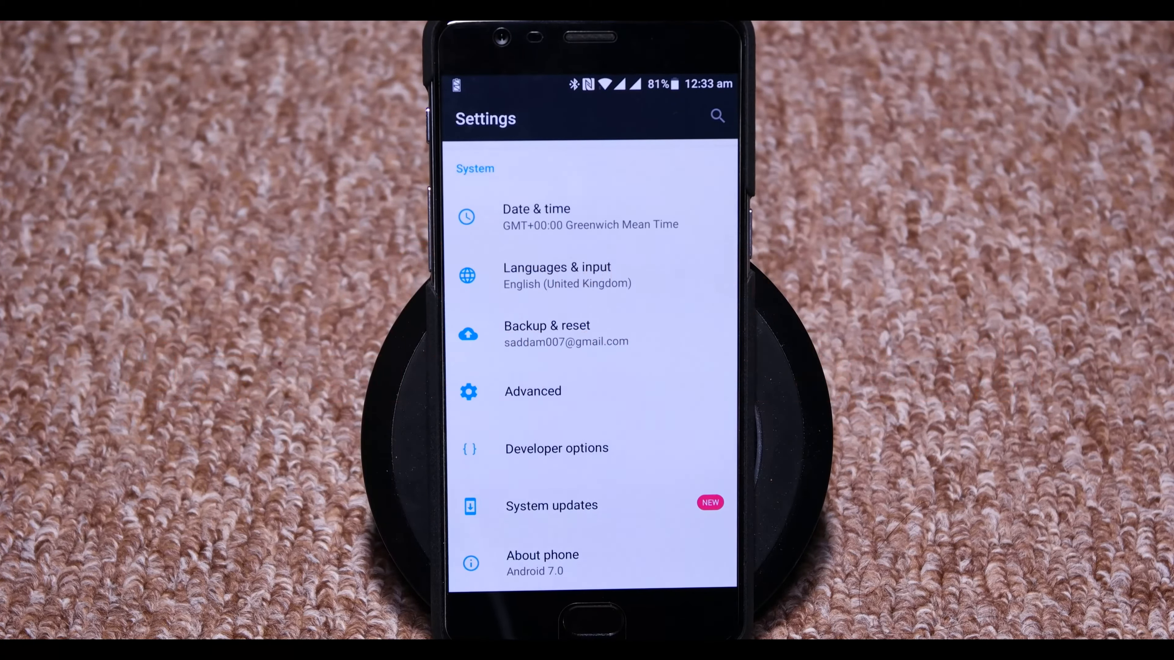
Open the System updates page to check for the OxygenOS Open Beta 10 update.
left_click(551, 506)
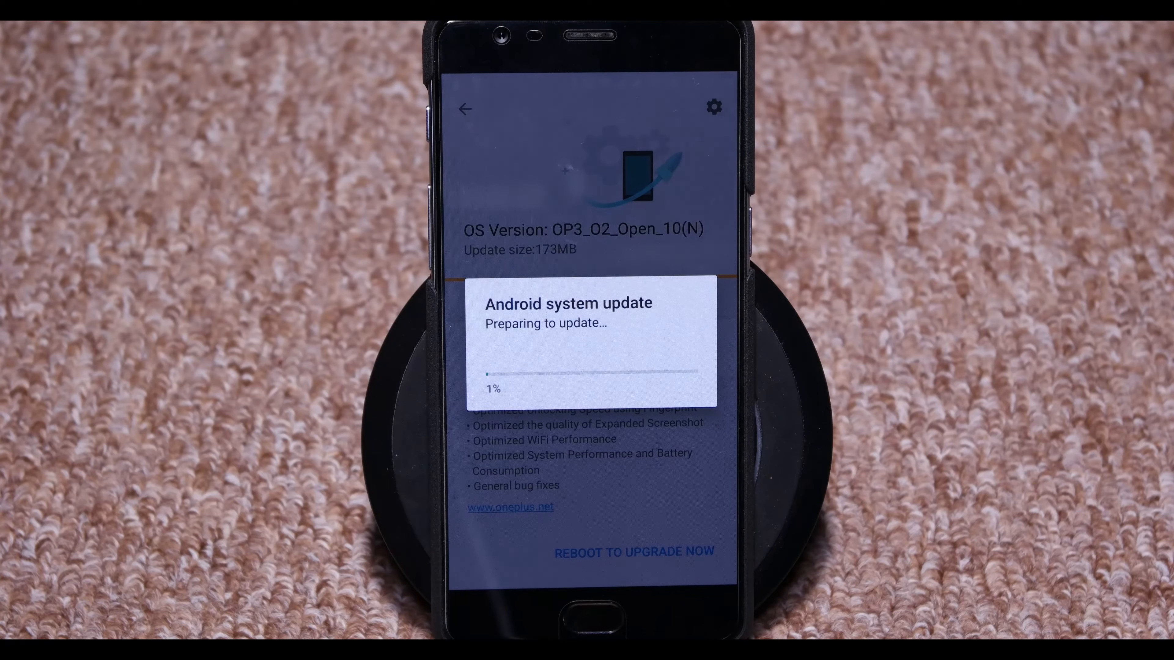